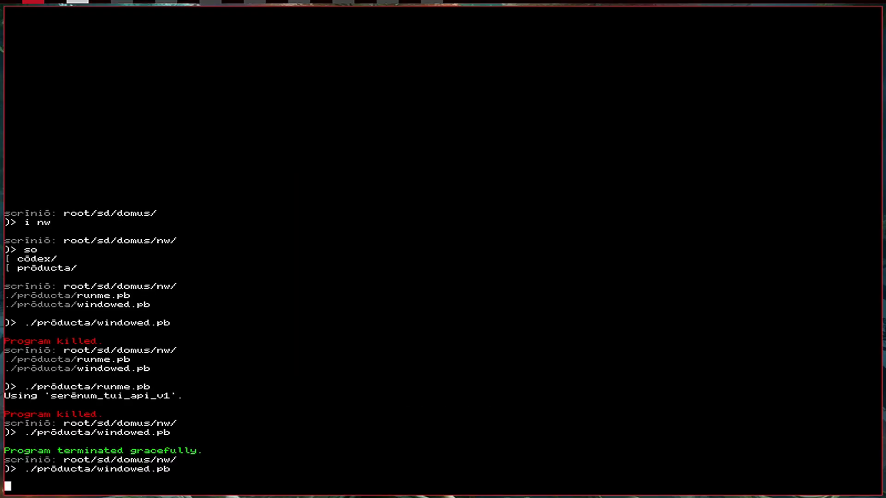
- Run ./prõducta/windowed.pb, then run ./prõducta/runme.pb until it ends gracefully
key("Return")
type("./prōducta/win")
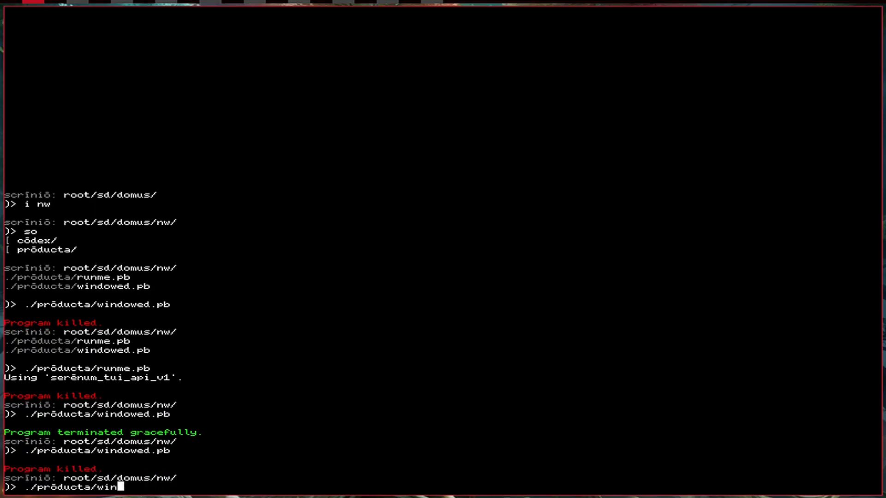
type("runme.pb")
key("Return")
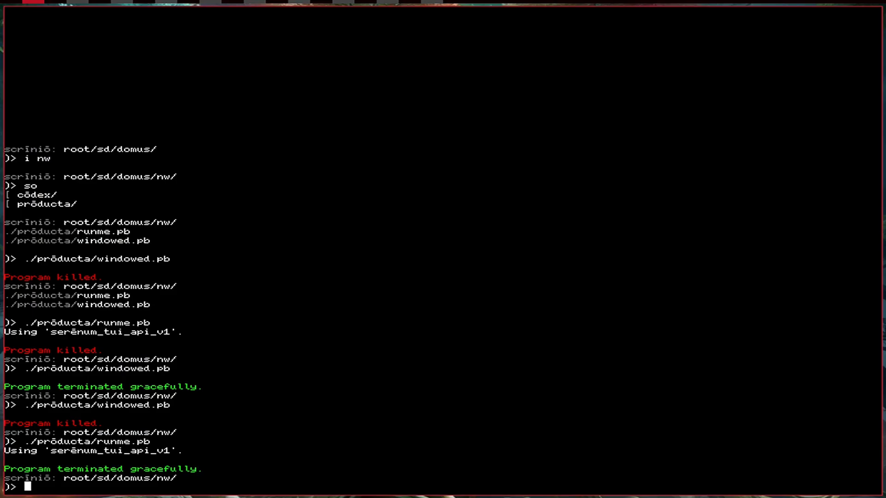
- Launch ./prõducta/windowed.pb to show the color picker, then stop it
type("./prõducta/windowed.pb")
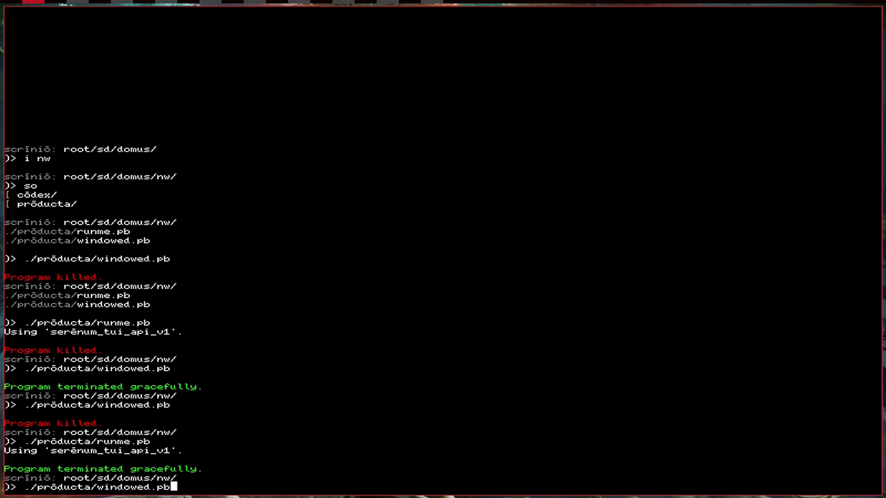
key("Return")
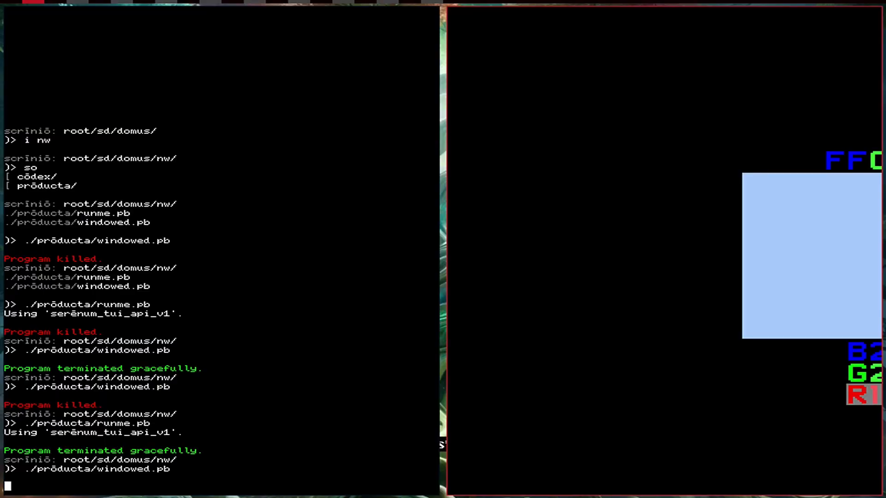
key("Return")
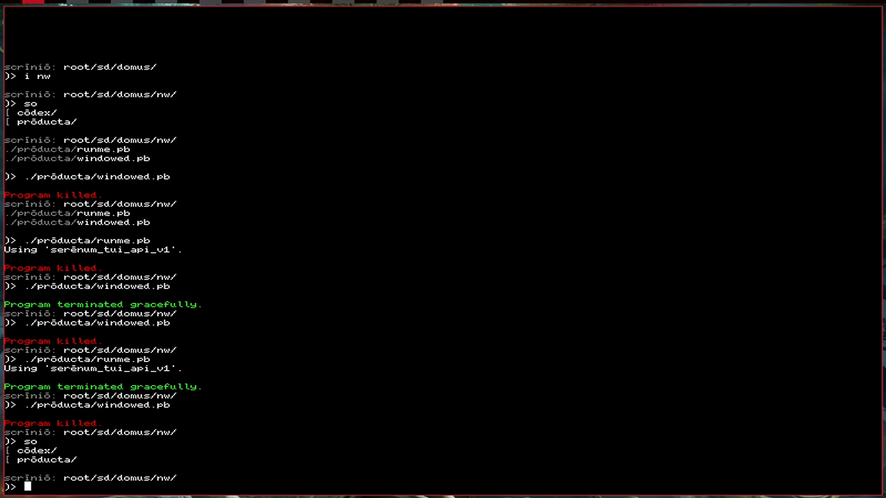
- Open cõdex/fulcra/basis_serēna.lbc in the scr editor
type("scr")
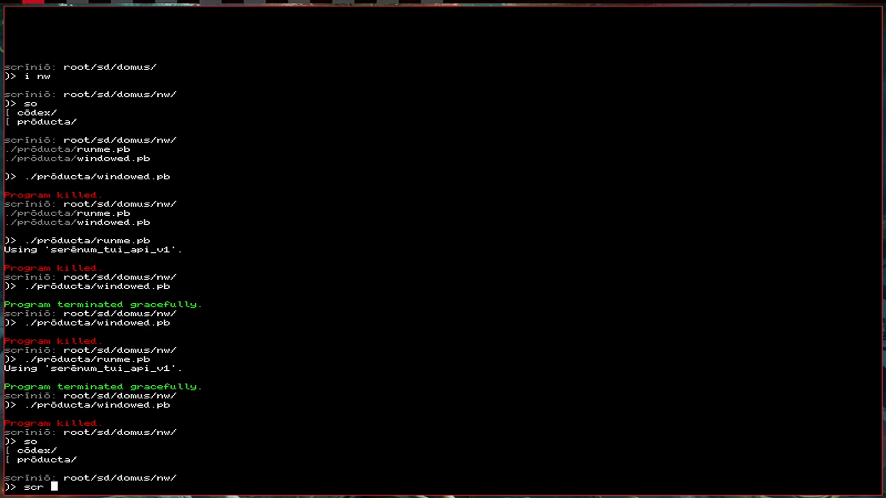
type("cõdex/")
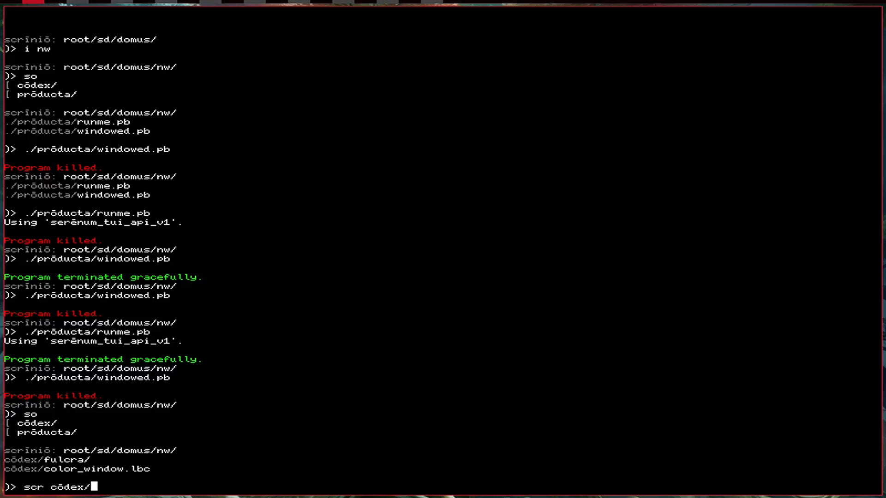
type("fulcra/")
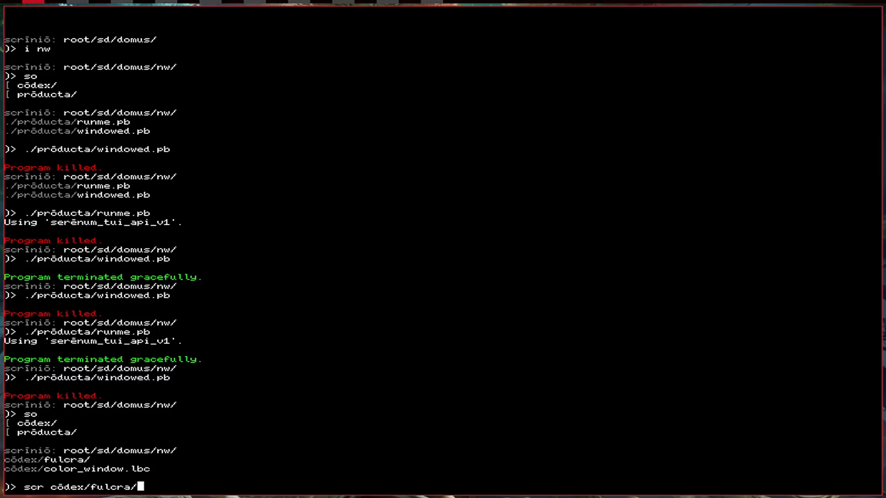
key("Return")
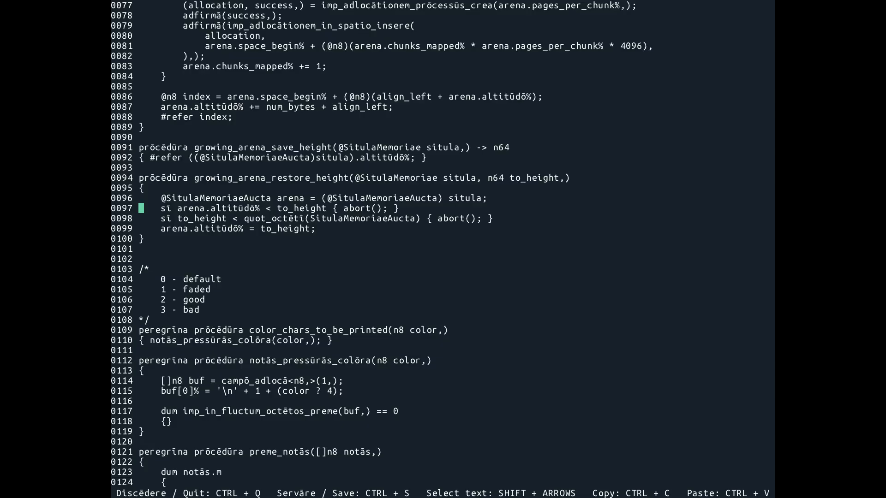
- Browse the noob_graphics_setup and noob_rectangle frame code, then quit the editor
scroll("down", 3)
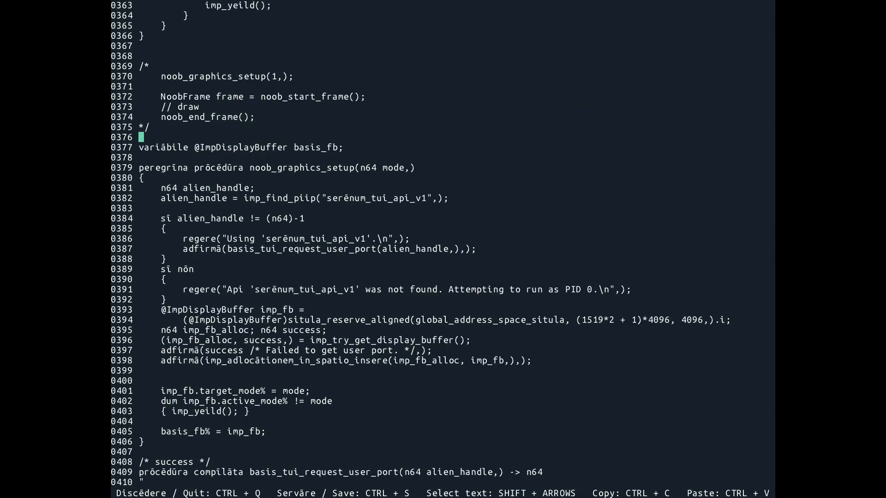
scroll("up", 3)
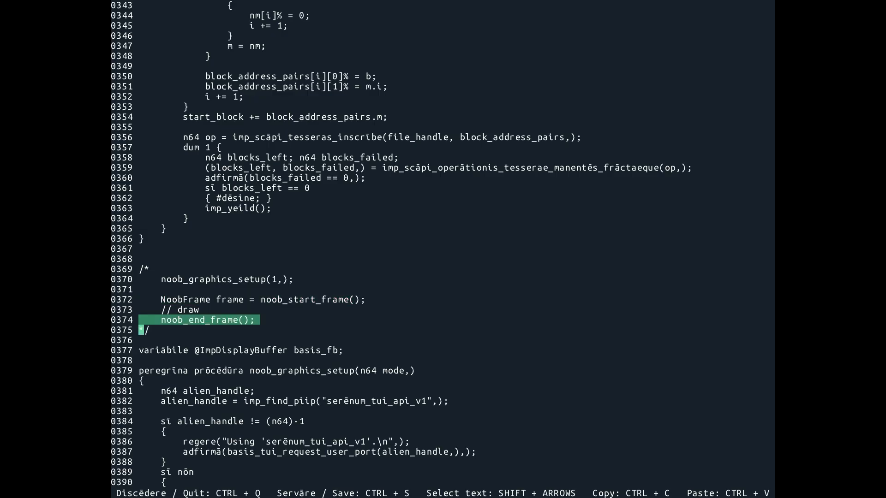
scroll("down", 3)
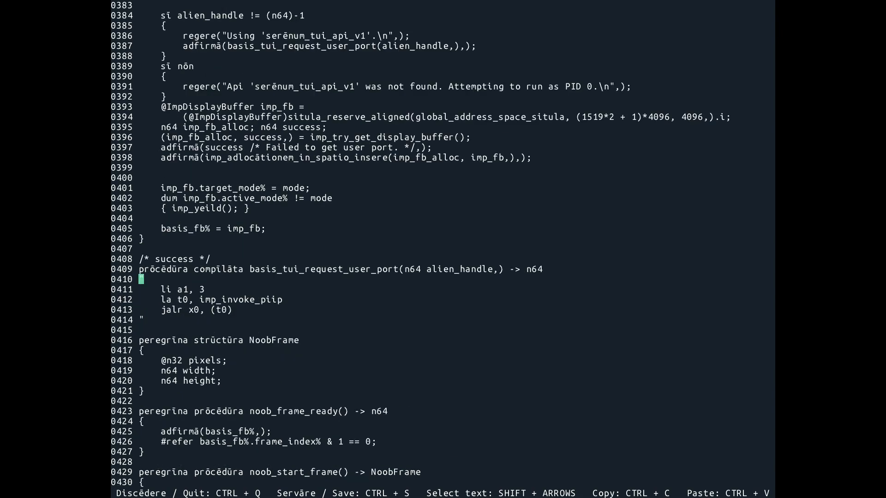
scroll("down", 3)
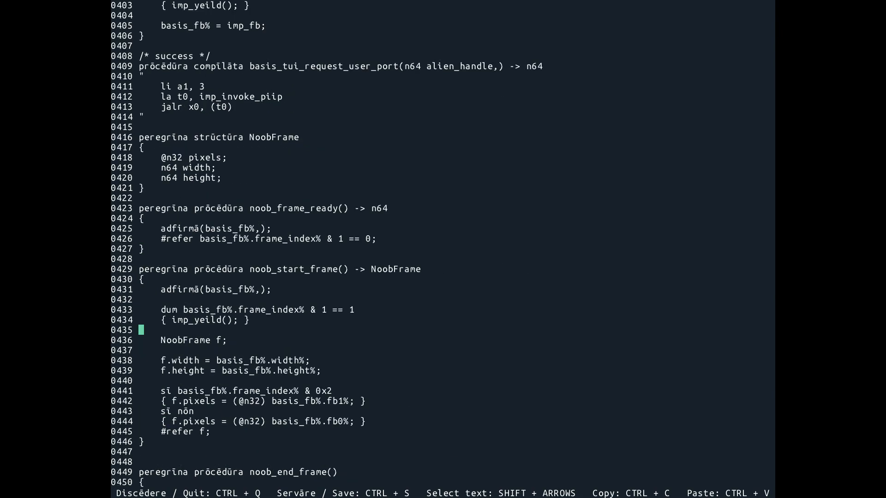
scroll("down", 3)
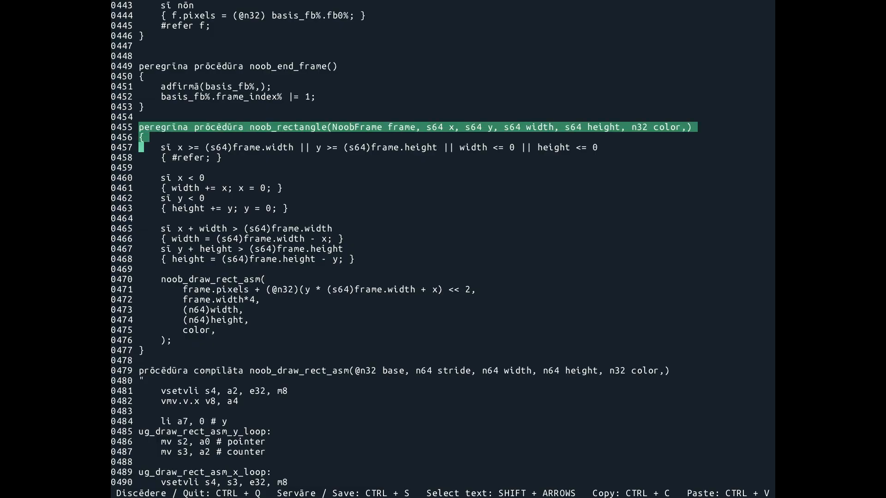
scroll("up", 3)
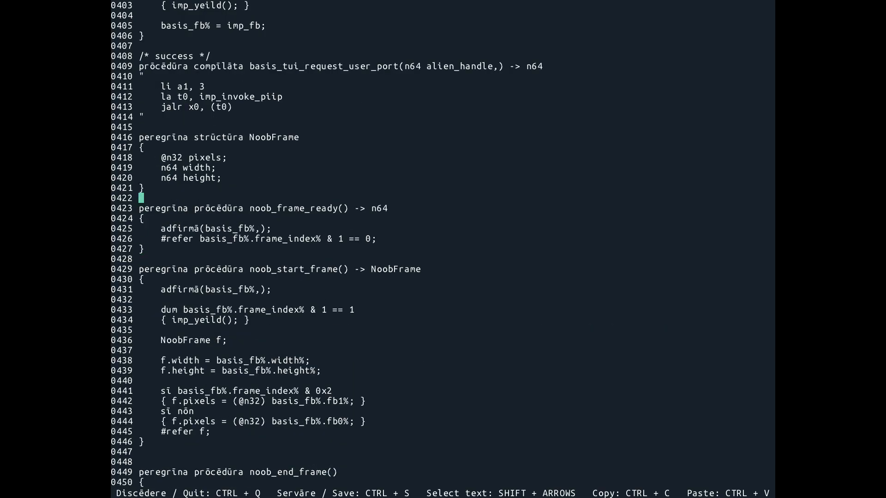
scroll("up", 3)
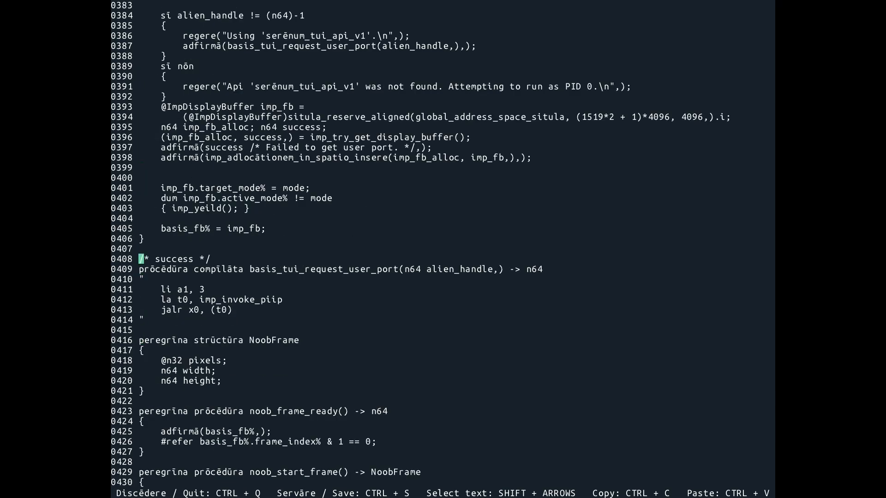
scroll("up", 3)
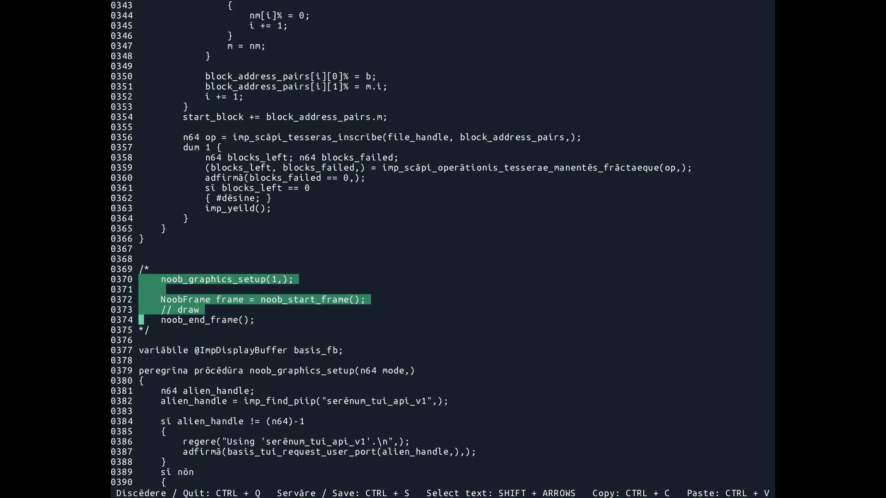
key("shift+Down")
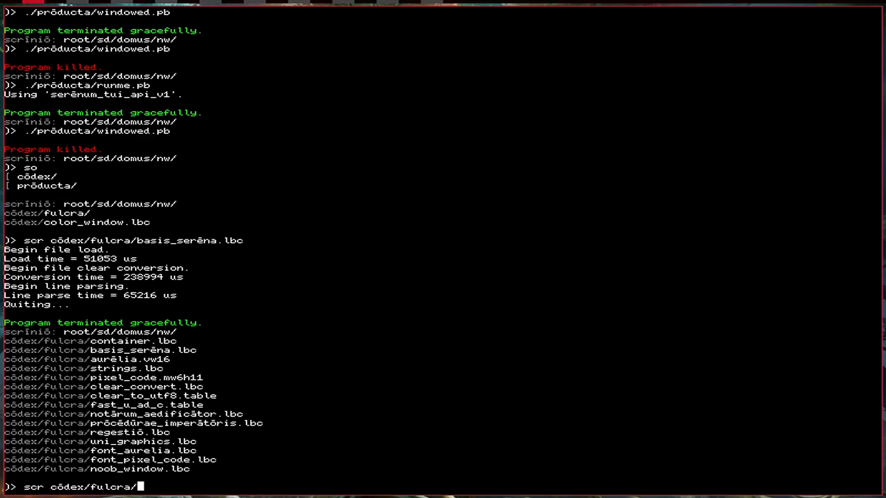
- Start the scr command for cõdex/fulcra/noob_window.lbc using tab completion
type("no")
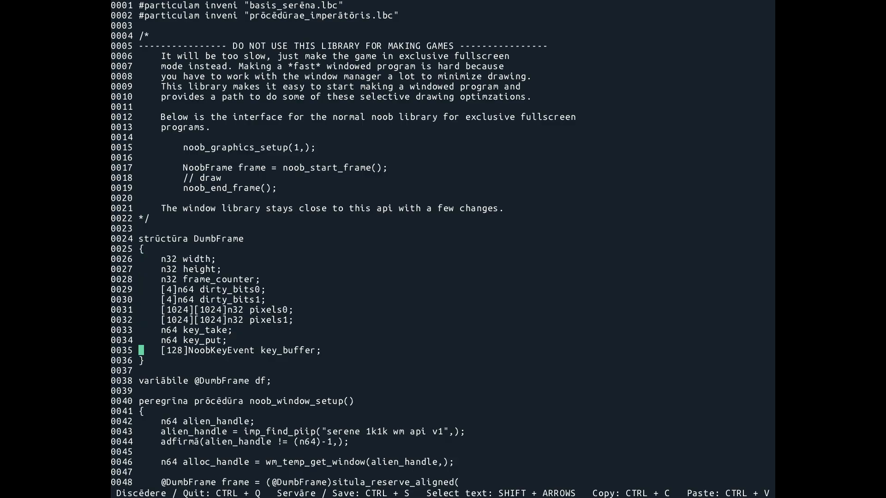
- Scroll the listing and reopen noob_window.lbc in the scr editor
scroll("down", 3)
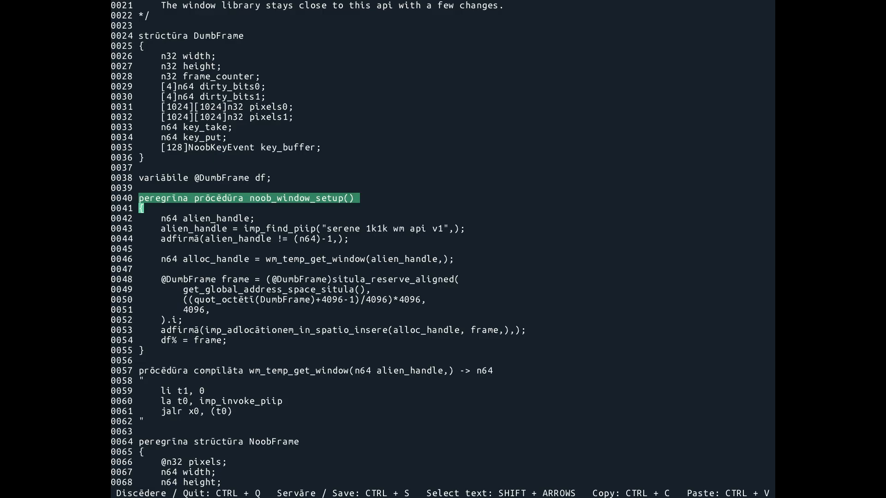
scroll("down", 3)
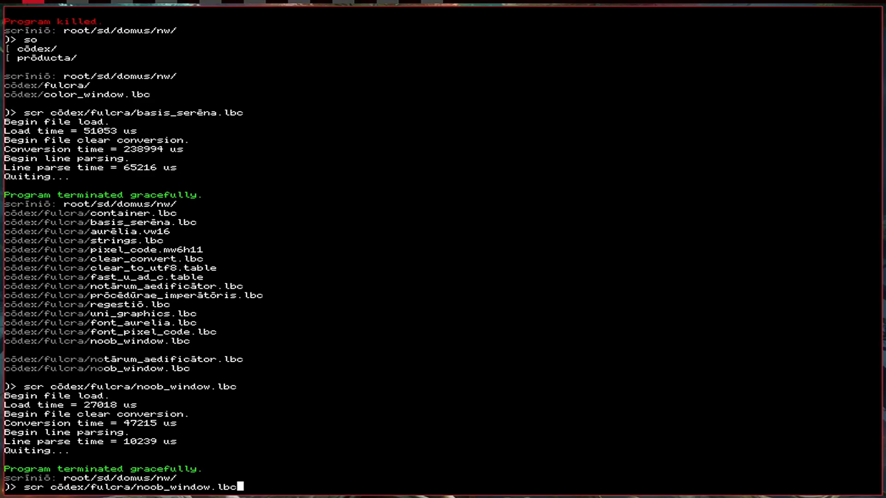
key("Return")
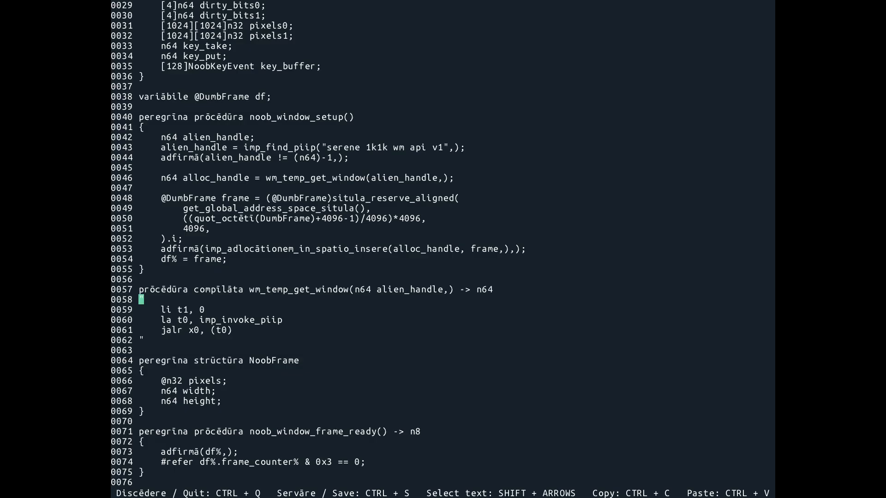
- Browse to noob_window_start_frame and select its return type
scroll("down", 3)
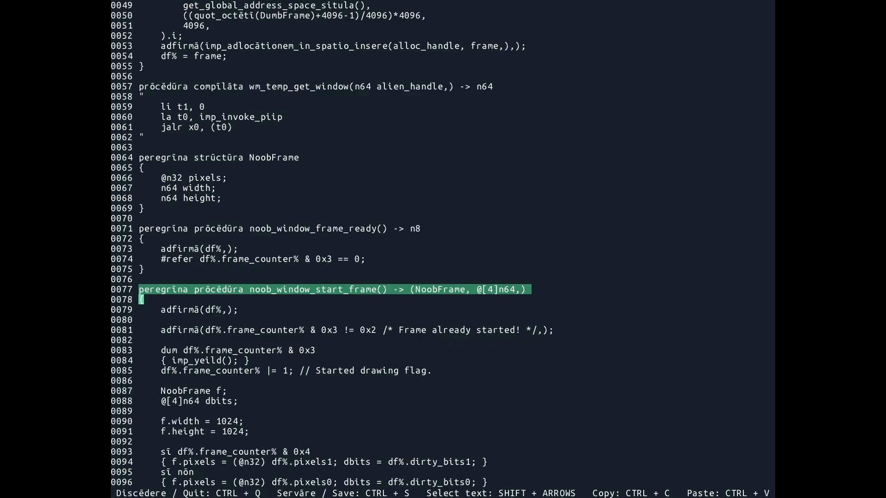
scroll("down", 3)
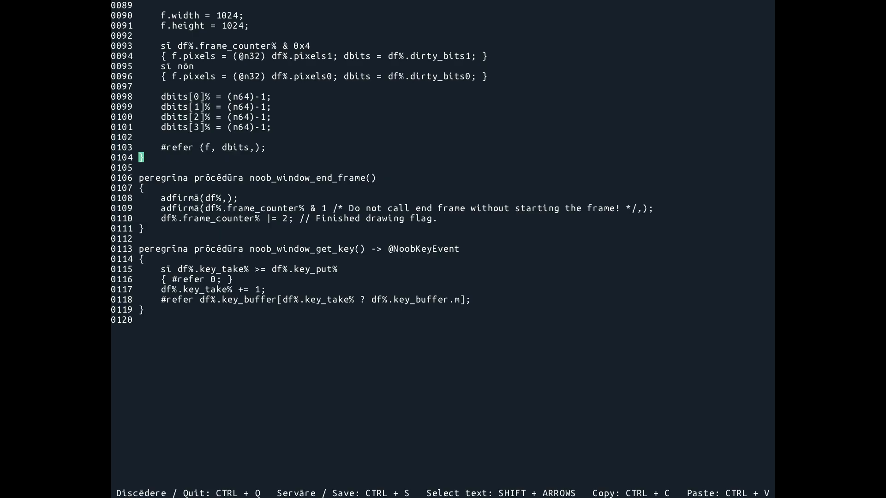
scroll("up", 3)
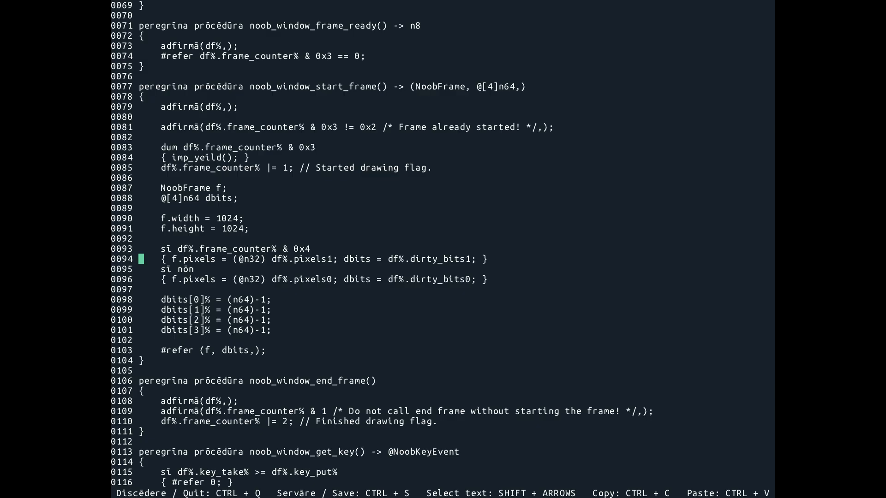
key("Up")
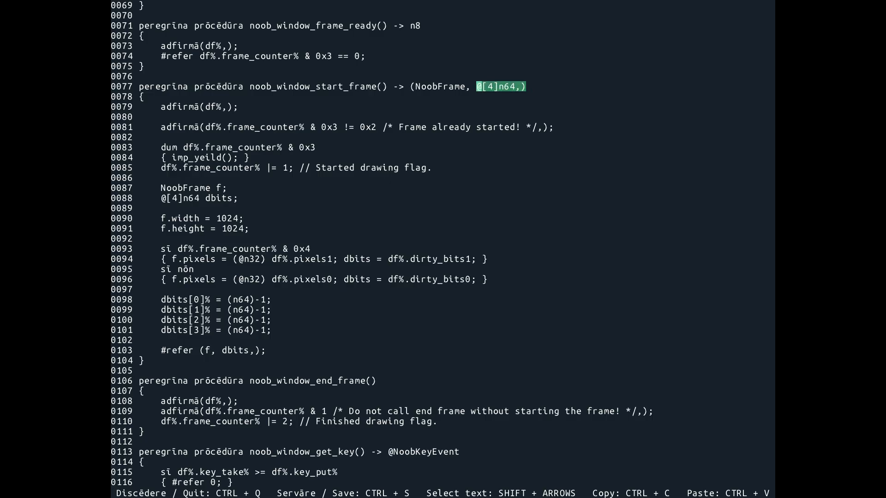
key("shift+Home")
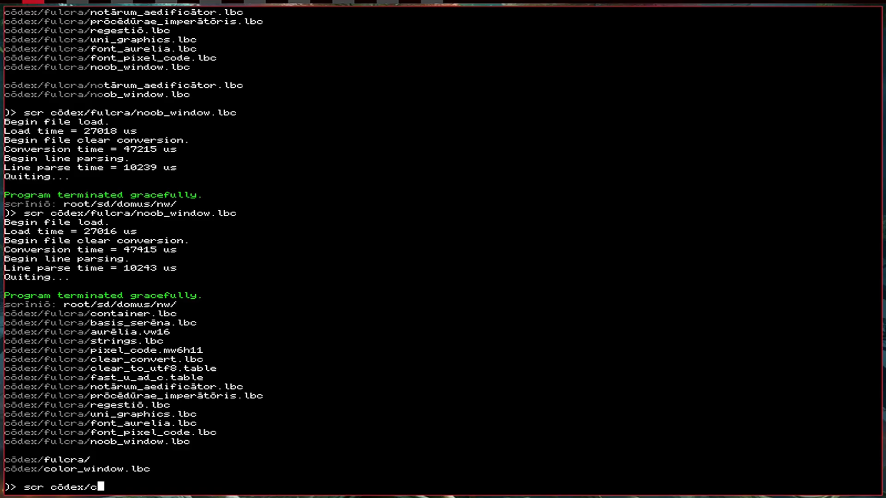
- Open cōdex/color_window.lbc in scr and look over noob_main
key("Return")
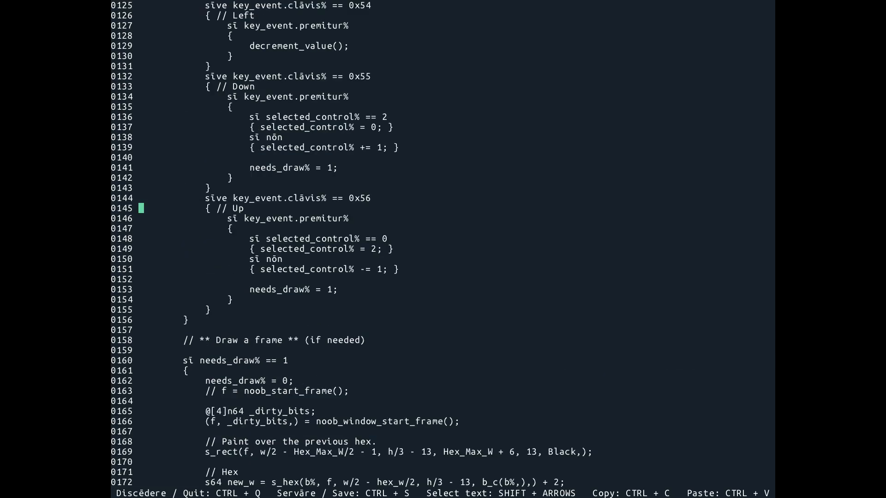
scroll("up", 3)
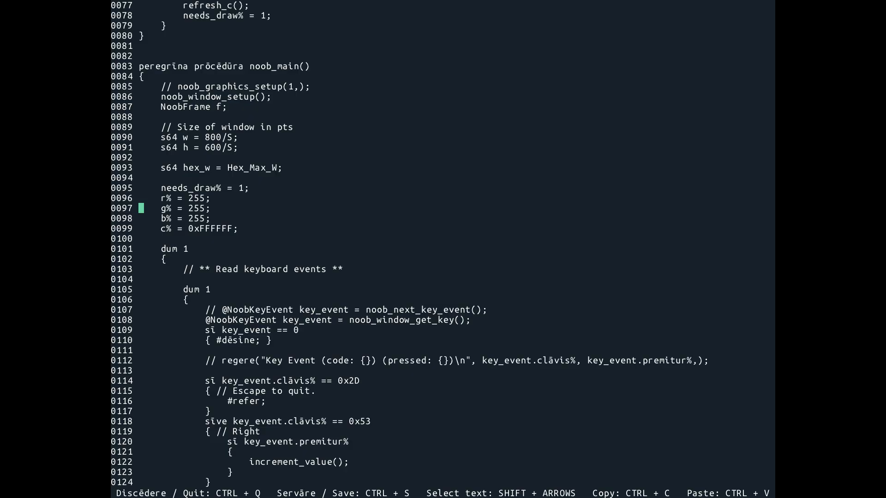
key("Up")
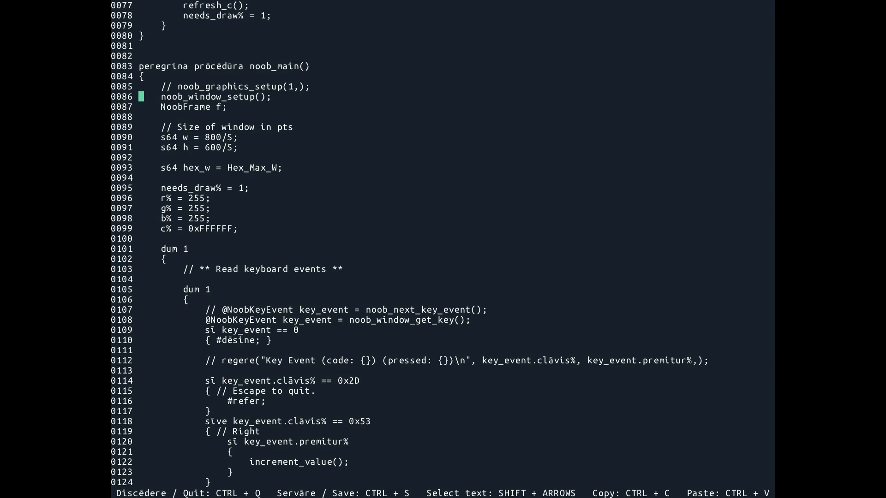
left_click_drag(142, 97, 143, 107)
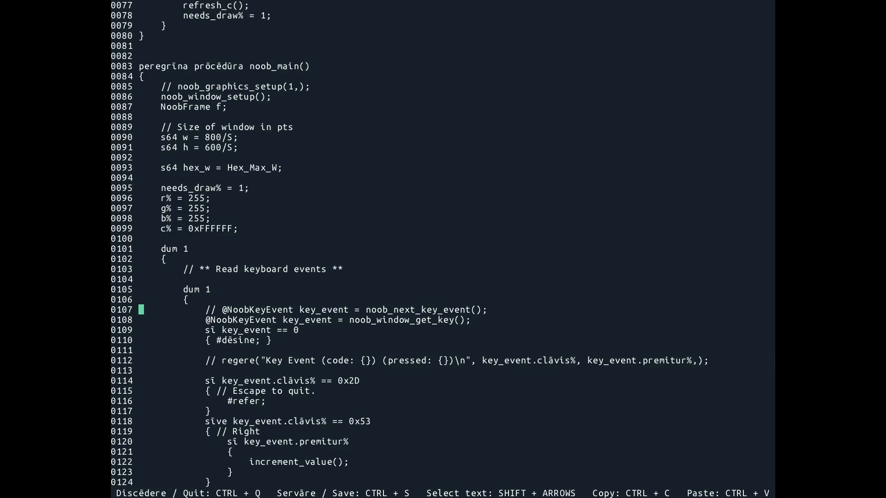
- Review the key handlers and draw code, selecting the _dirty_bits variable
scroll("down", 3)
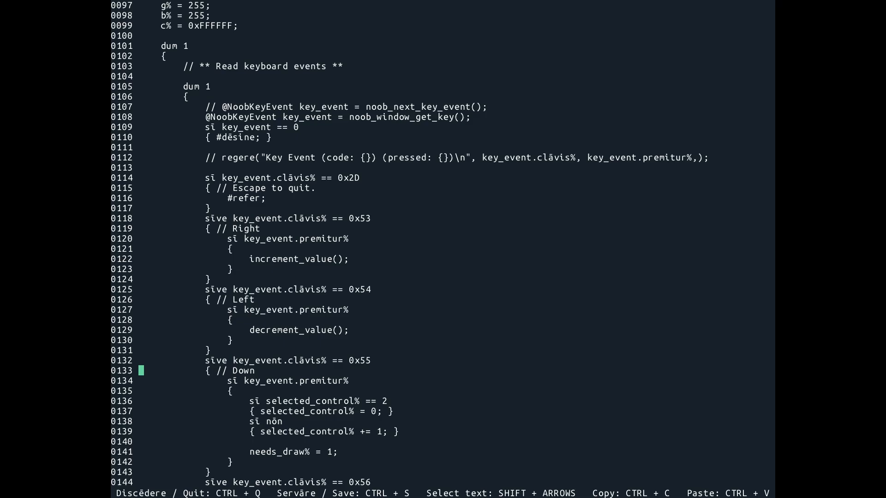
scroll("down", 3)
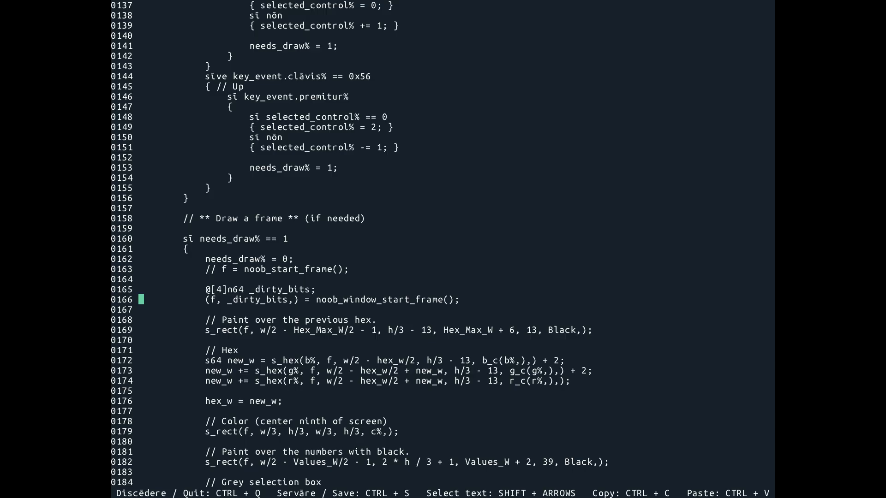
double_click(277, 289)
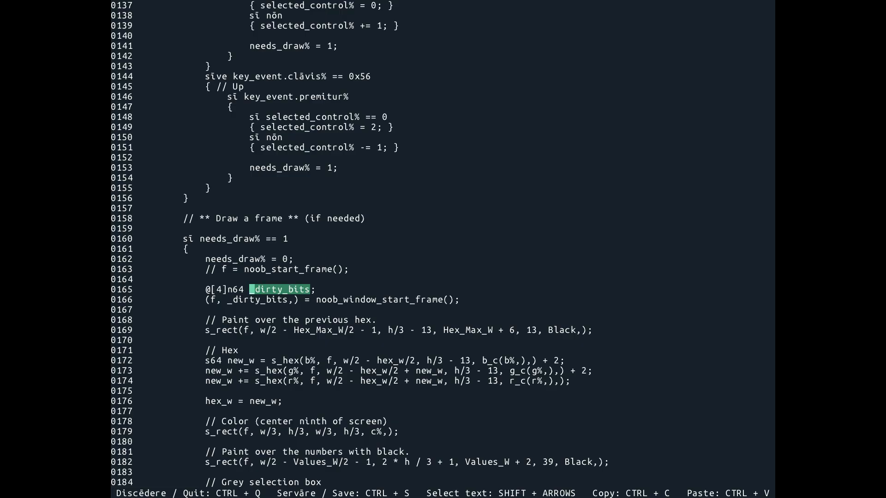
scroll("down", 3)
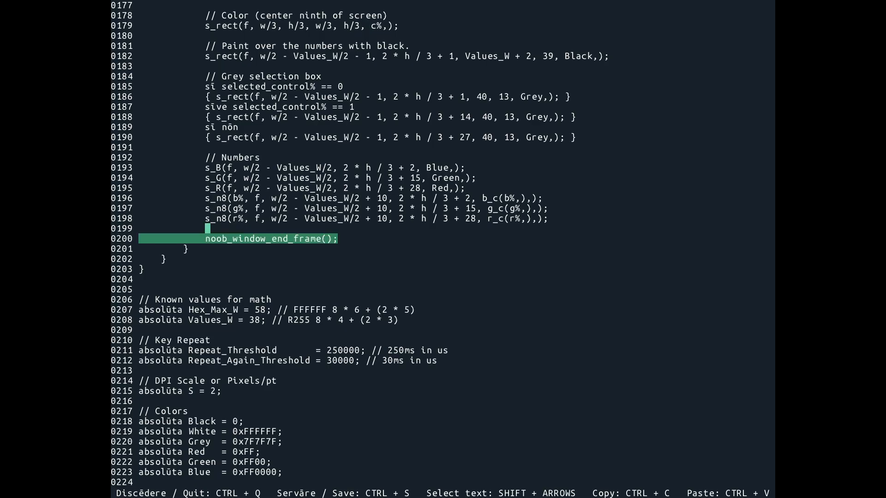
scroll("up", 3)
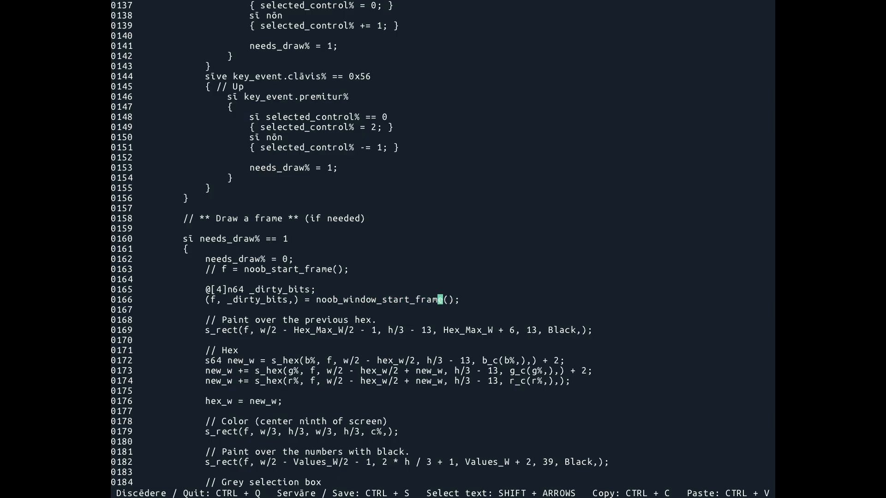
- Declare n32 width and height after the start-frame call and fill them via noob_window_get_size()
key("Right")
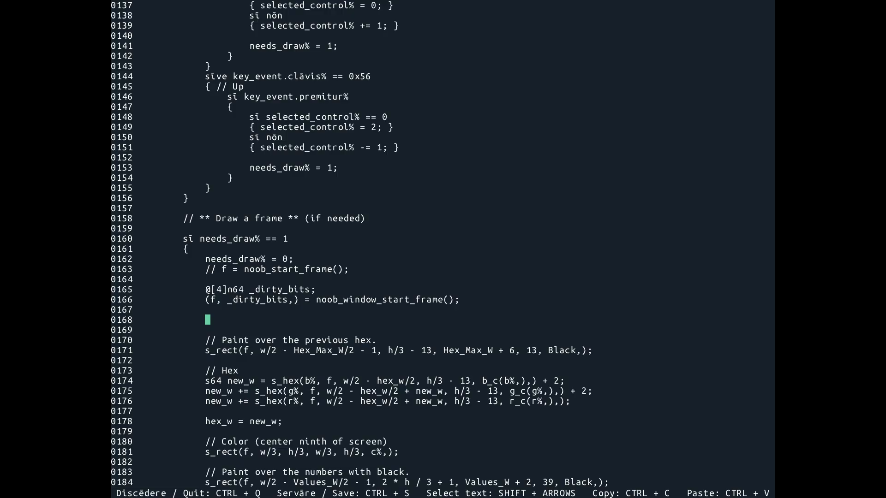
type("n32 widt")
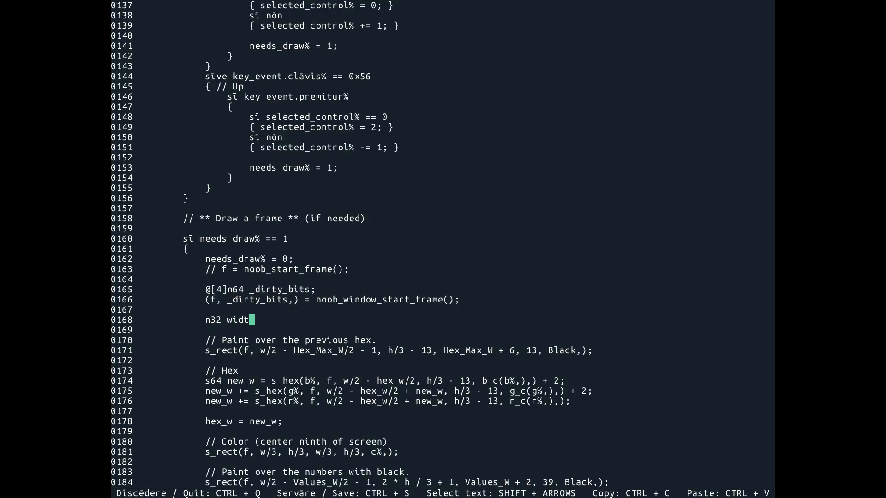
type("h;")
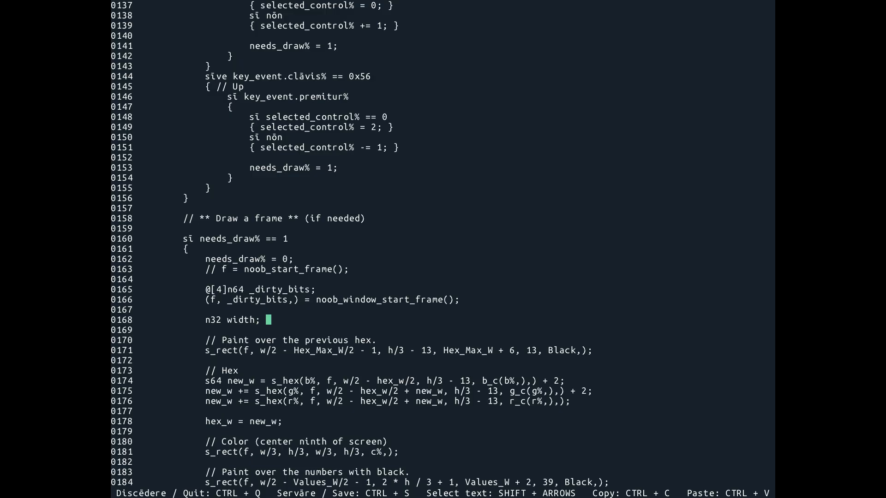
type("n32 height")
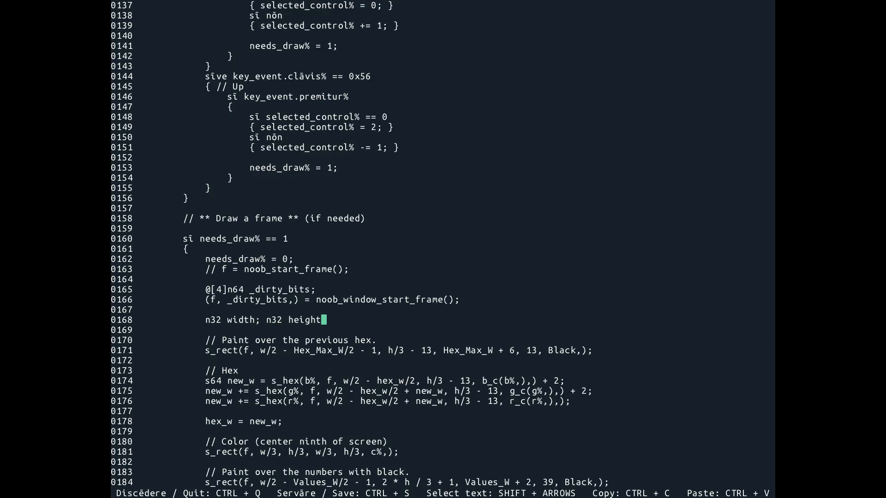
type("(wid")
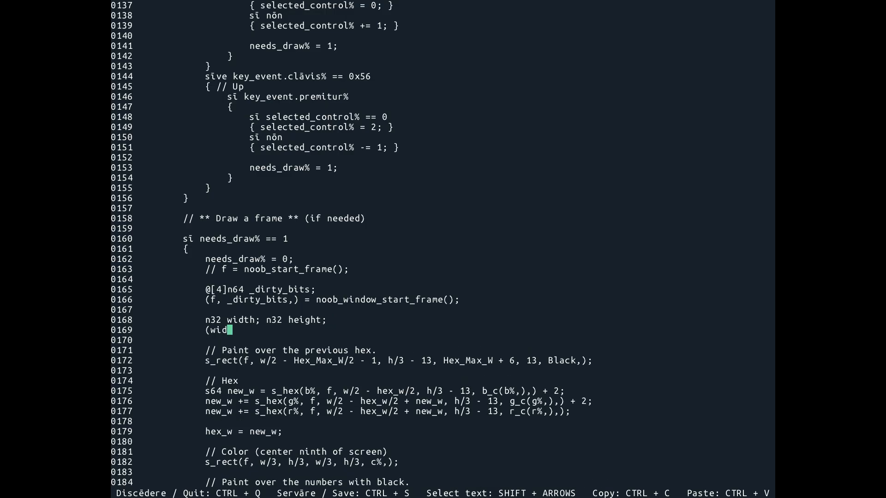
type("th, heig")
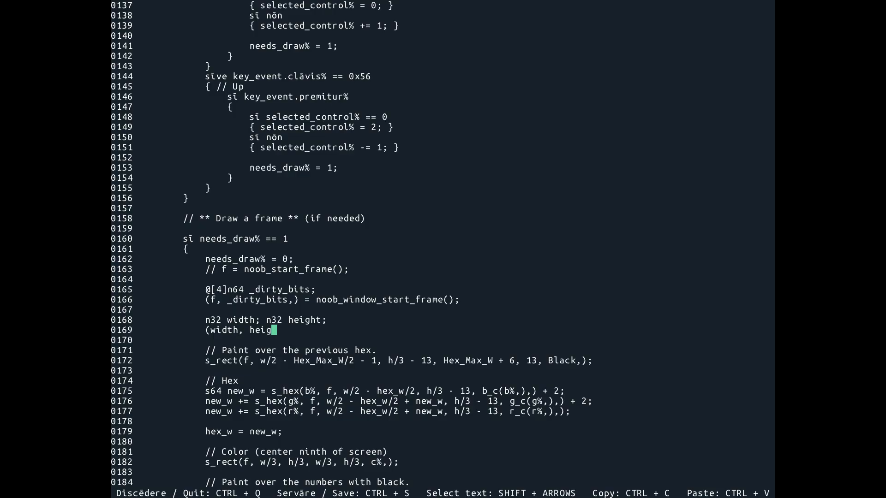
type("ht,) =")
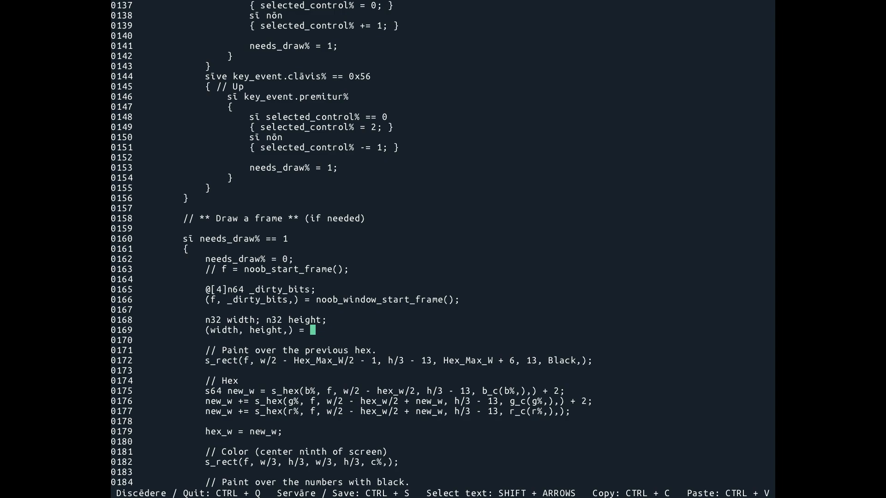
type("noob_window_get_si")
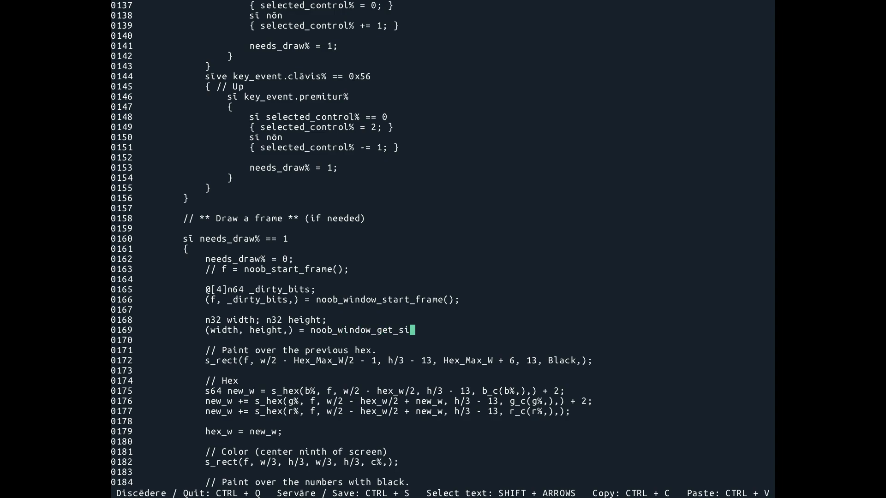
type("ze();")
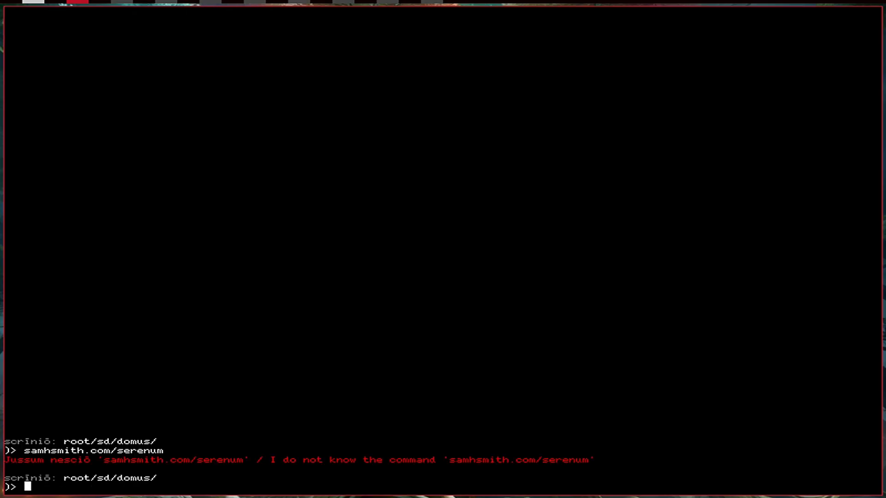
- Enter taberna. in the home-folder terminal, then return to the nw project terminal
type("taberna.")
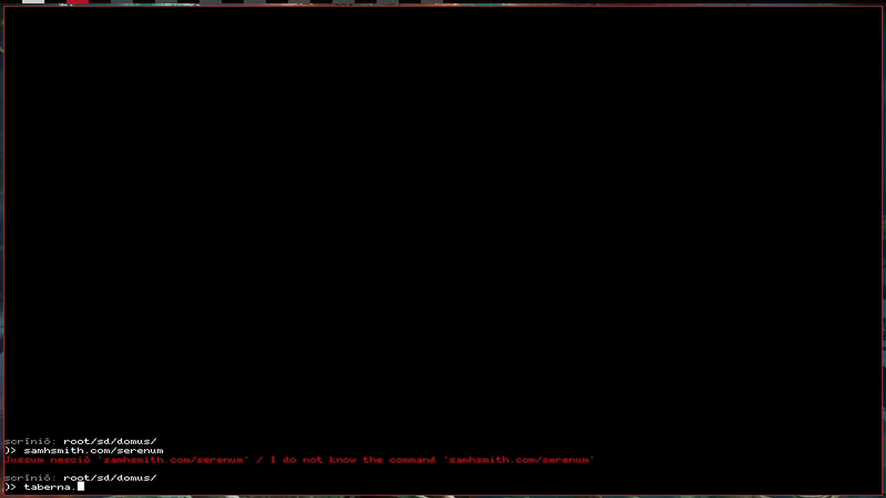
key("Return")
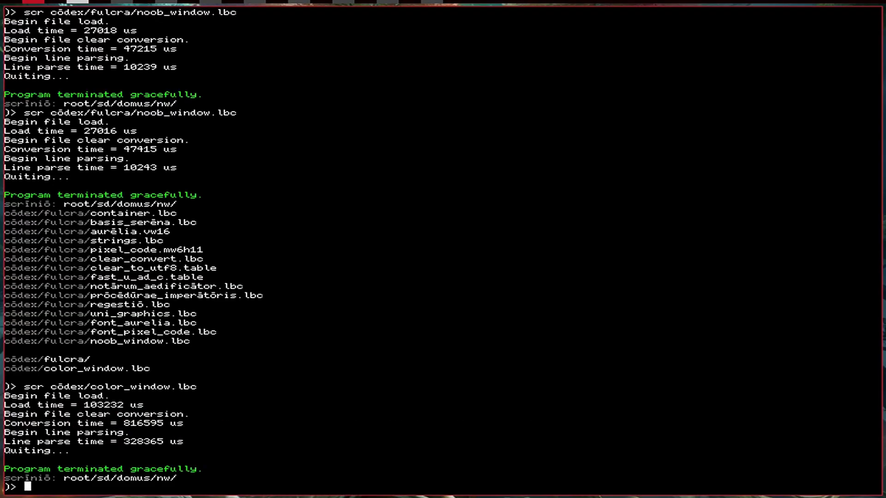
- Launch ./prōducta/windowed.pb so its color window opens beside the terminal
type("./prōducta/windowed.pb")
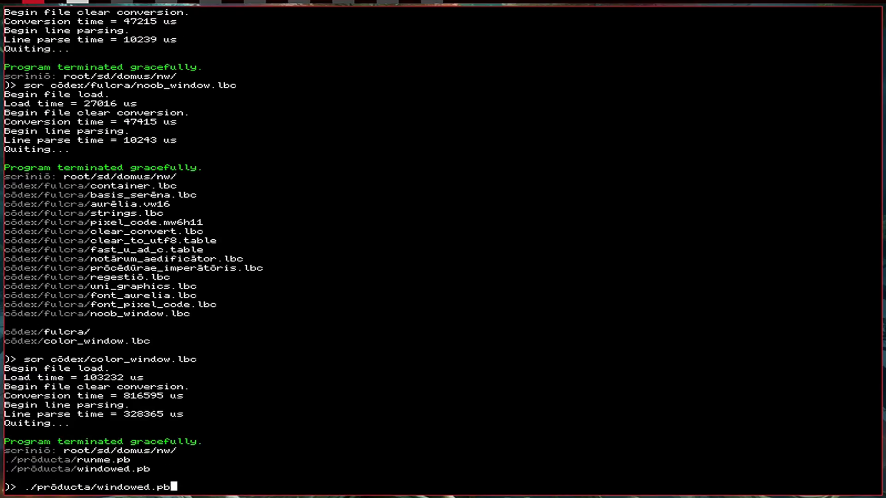
key("Return")
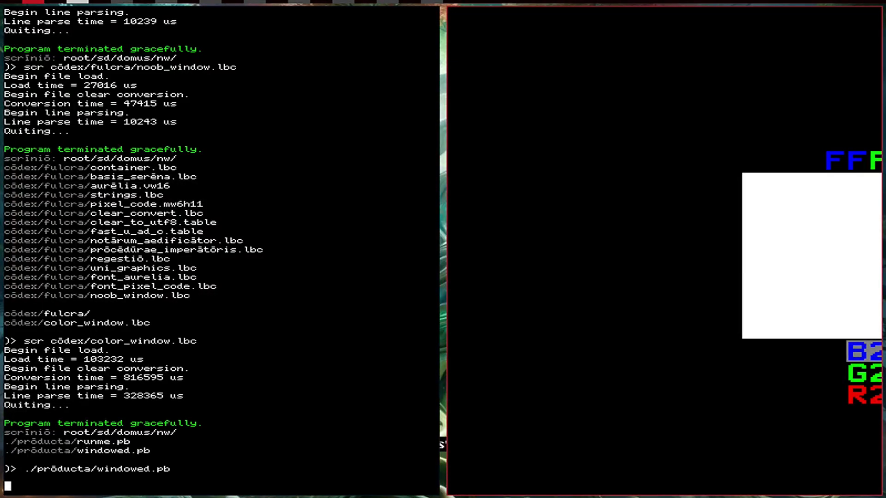